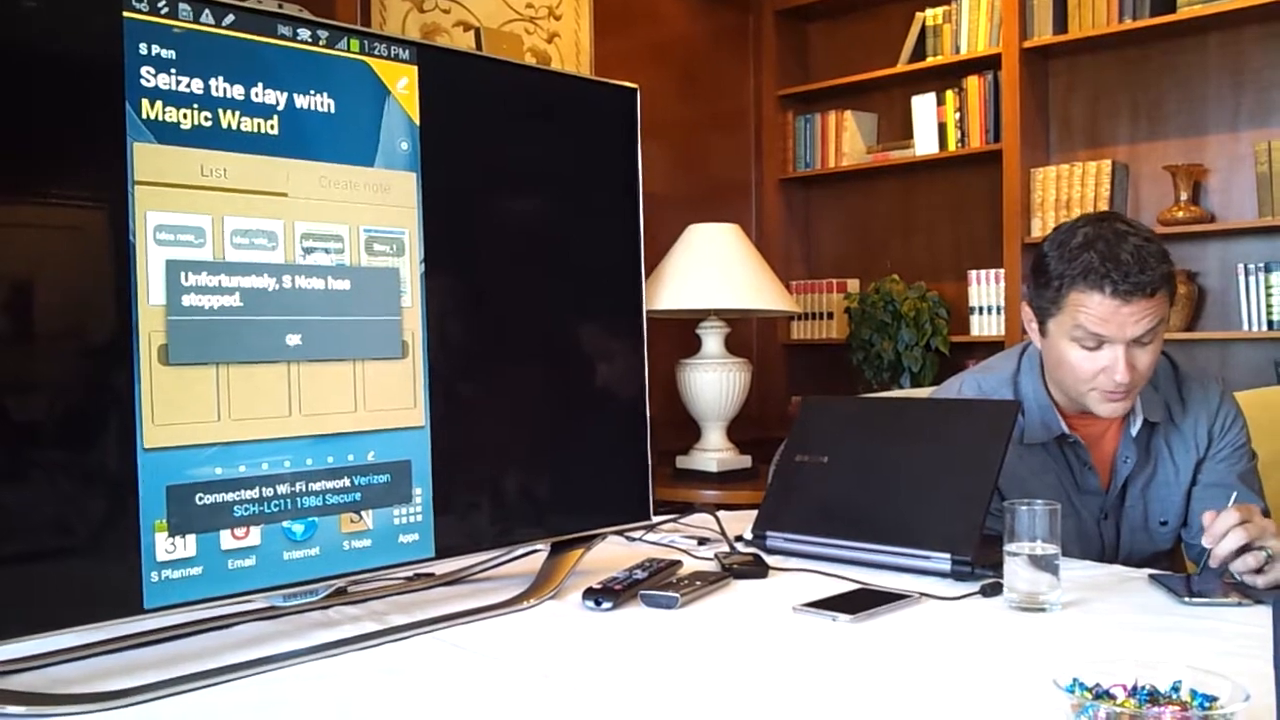
# Dismiss the 'S Note has stopped' notice and hover-scroll the combined inbox to Tuesday's messages.
pyautogui.click(290, 336)
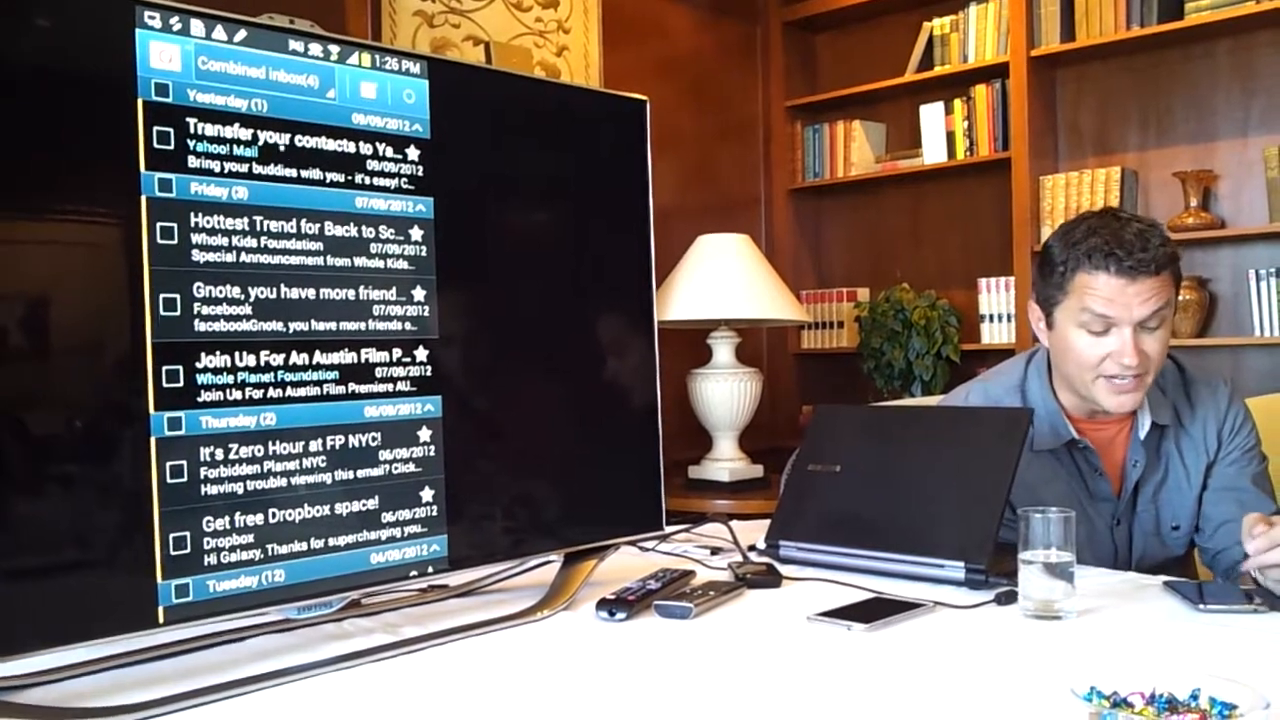
pyautogui.scroll(-3)
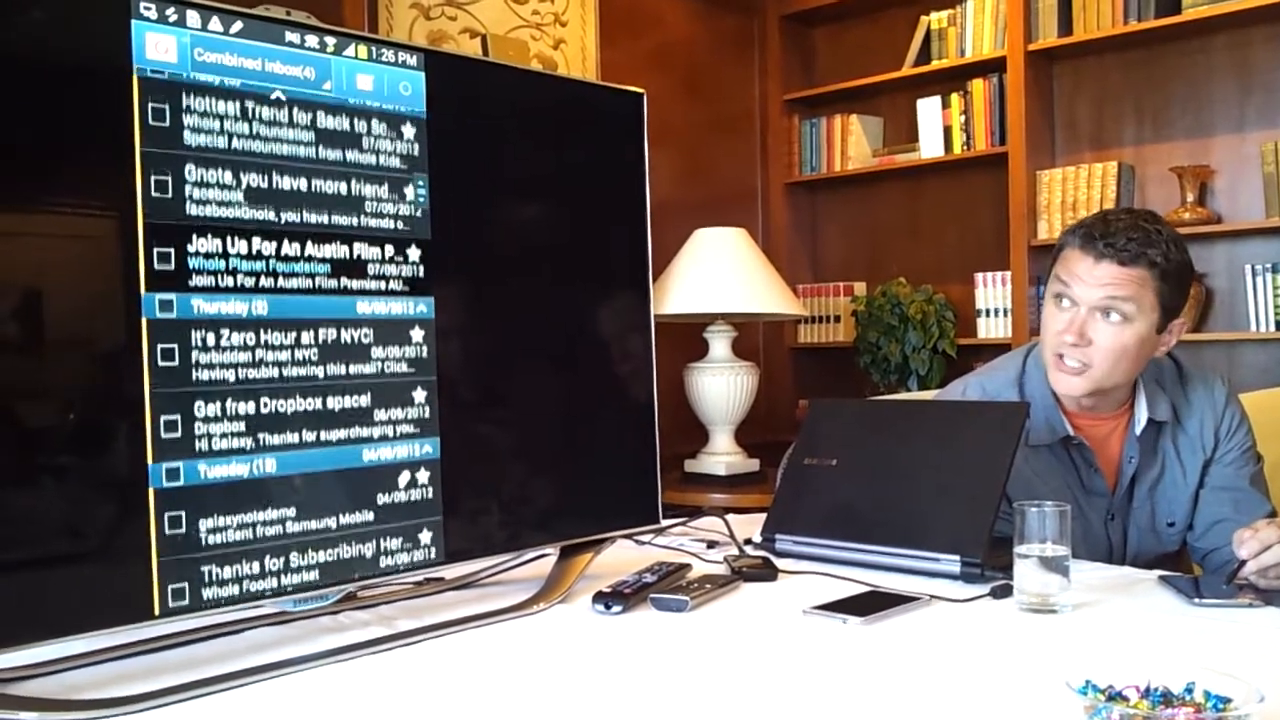
pyautogui.scroll(3)
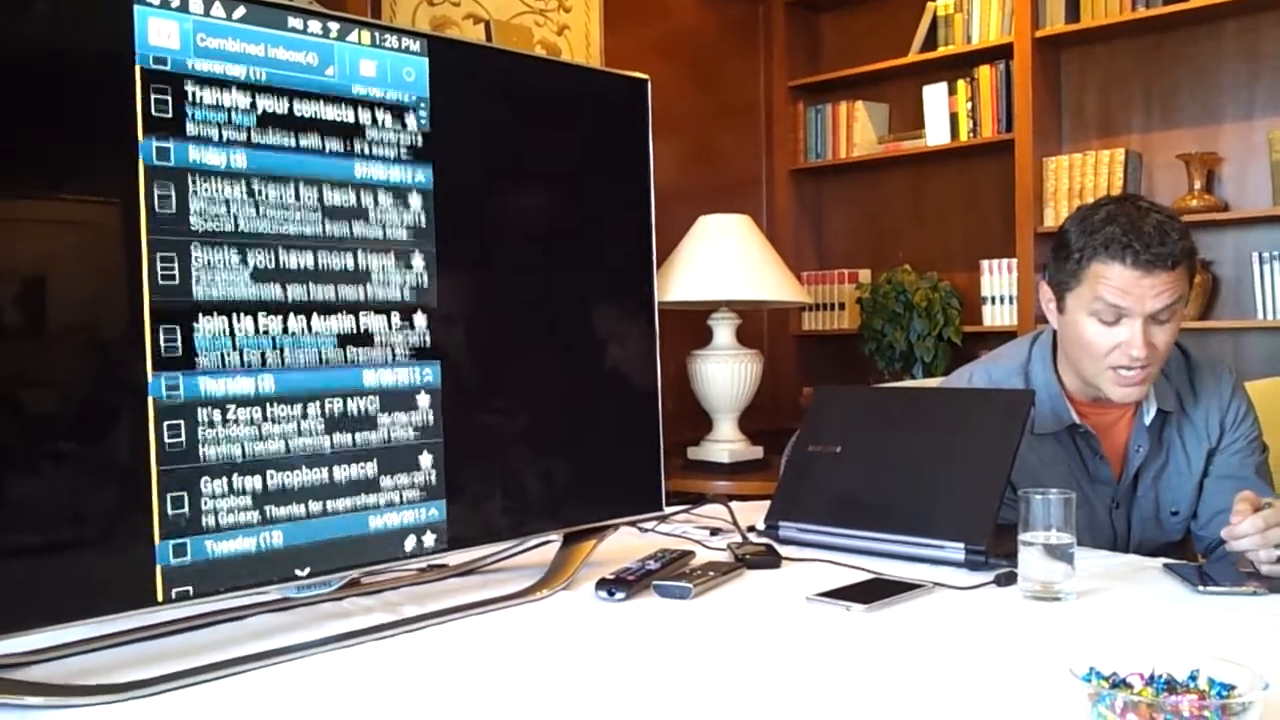
pyautogui.scroll(-3)
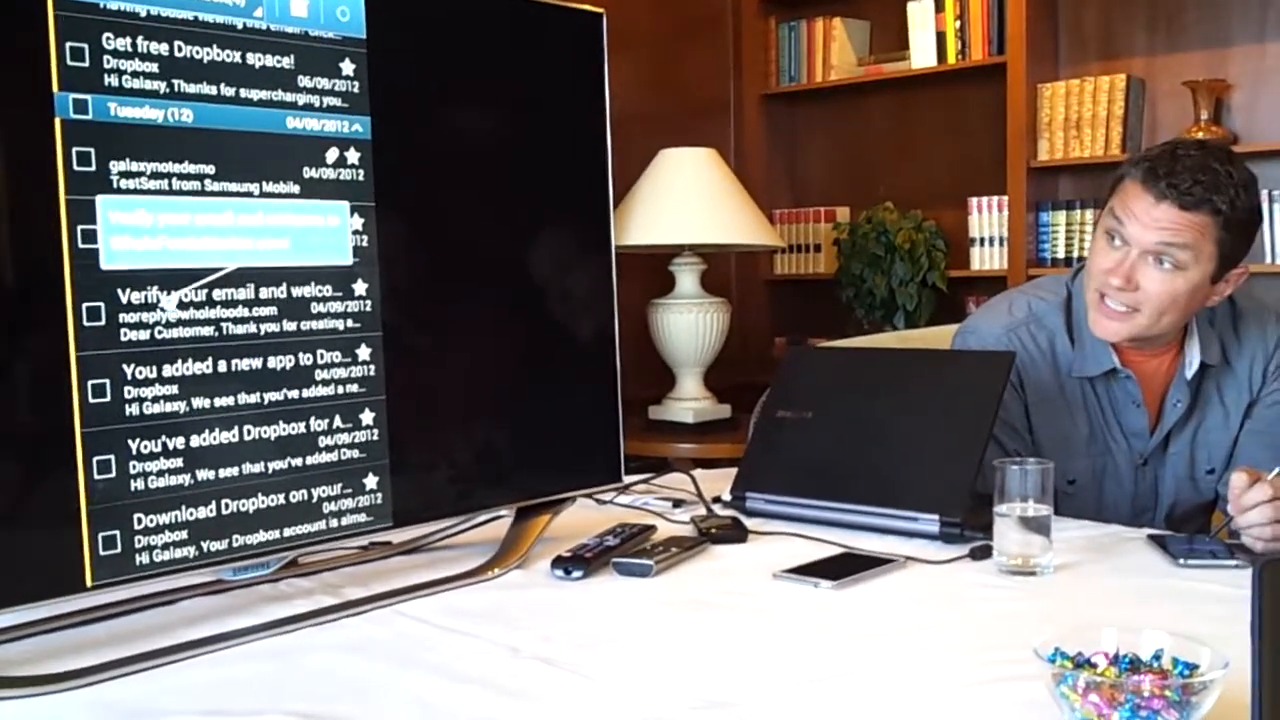
# Open the Whole Foods 'Verify your email and welcome' message from Tuesday.
pyautogui.click(230, 300)
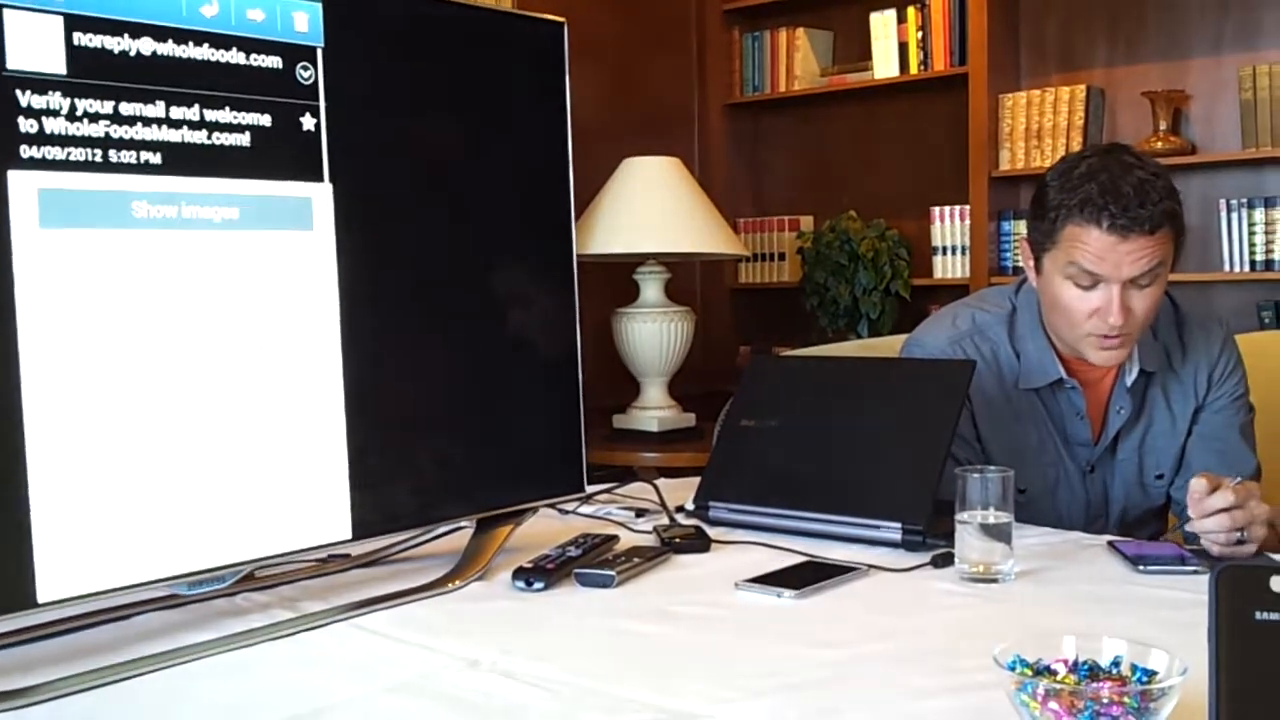